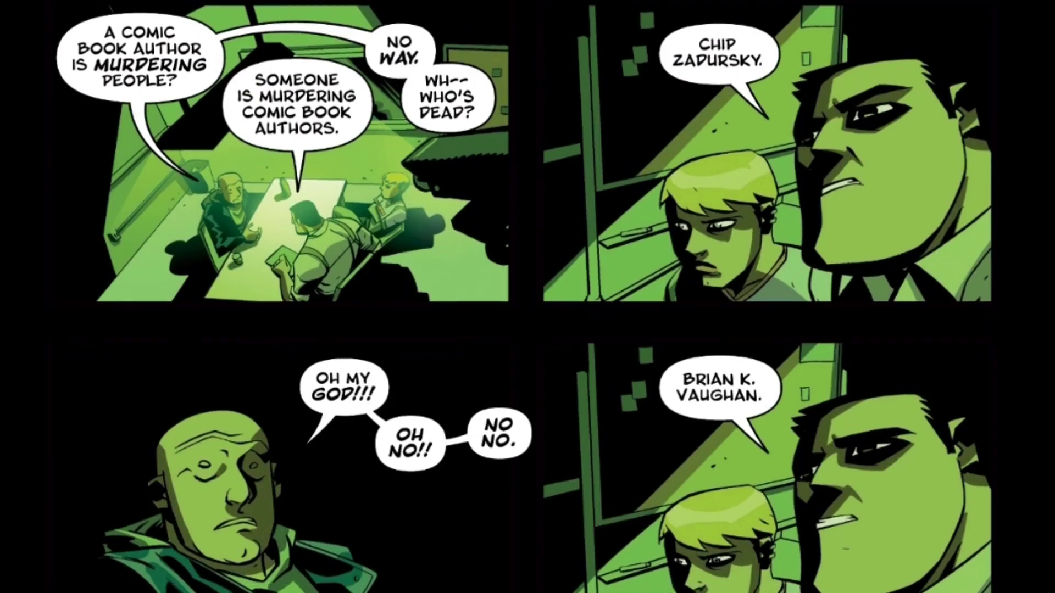
scroll("down", 3)
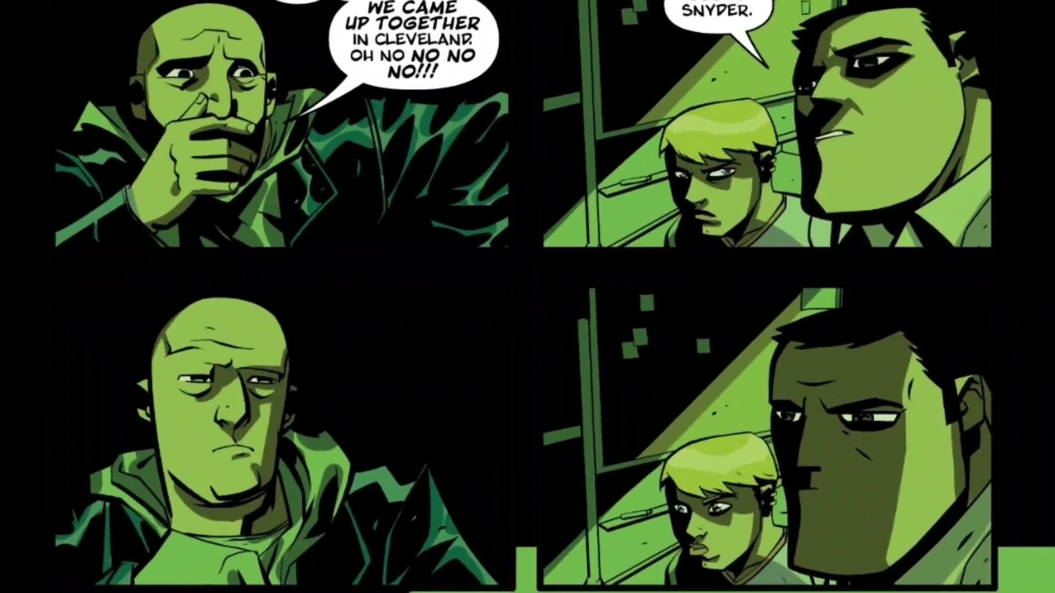
scroll("down", 3)
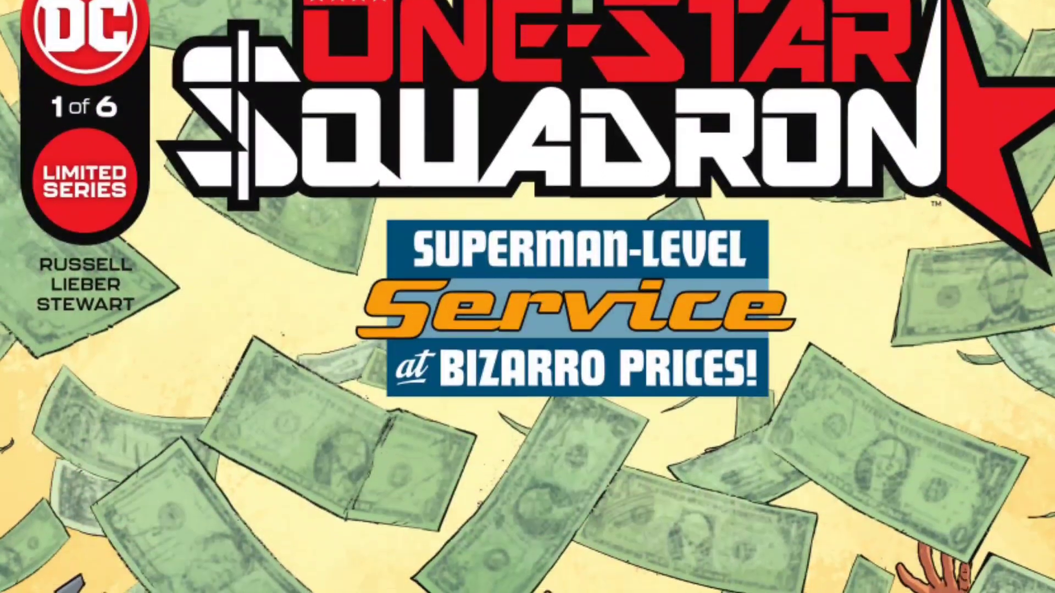
scroll("down", 3)
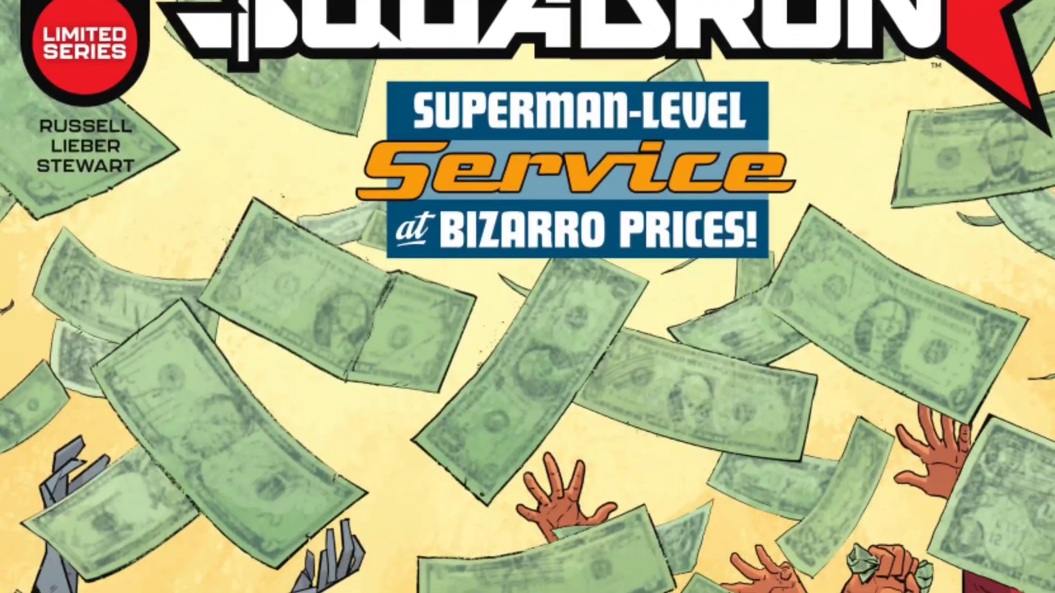
scroll("down", 3)
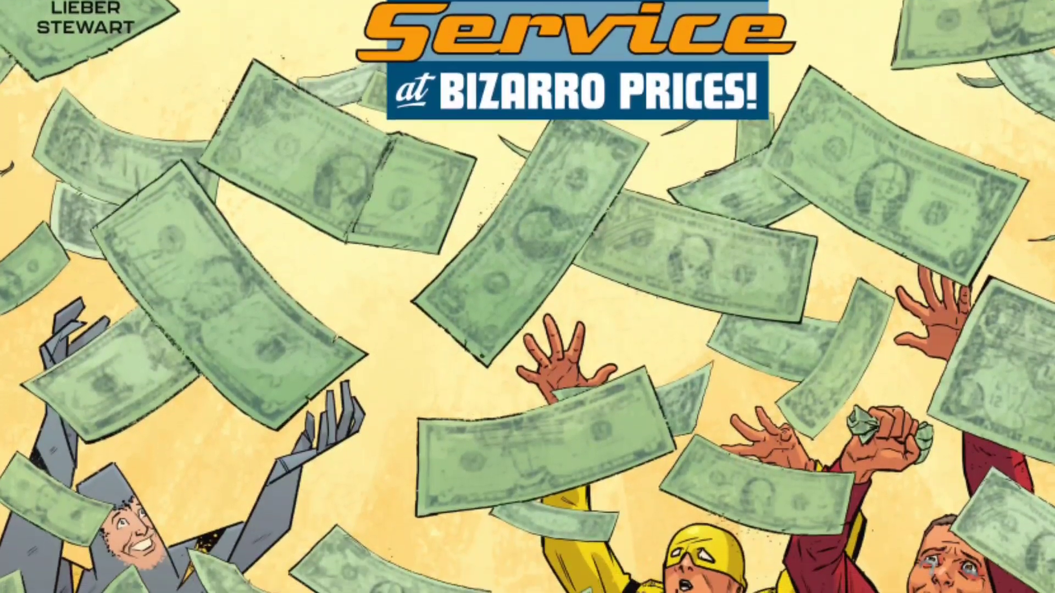
scroll("down", 3)
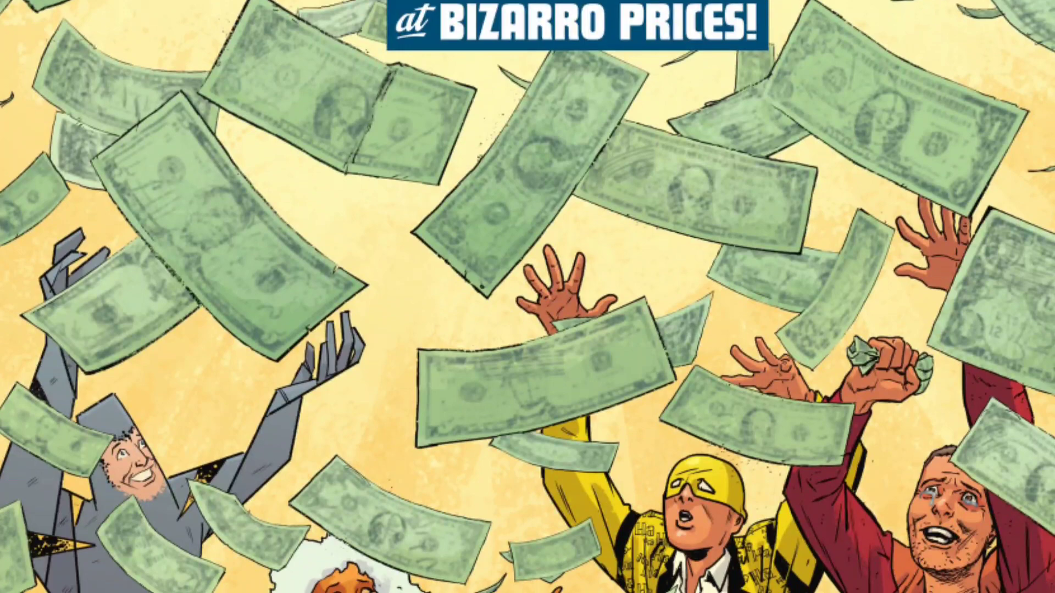
scroll("down", 3)
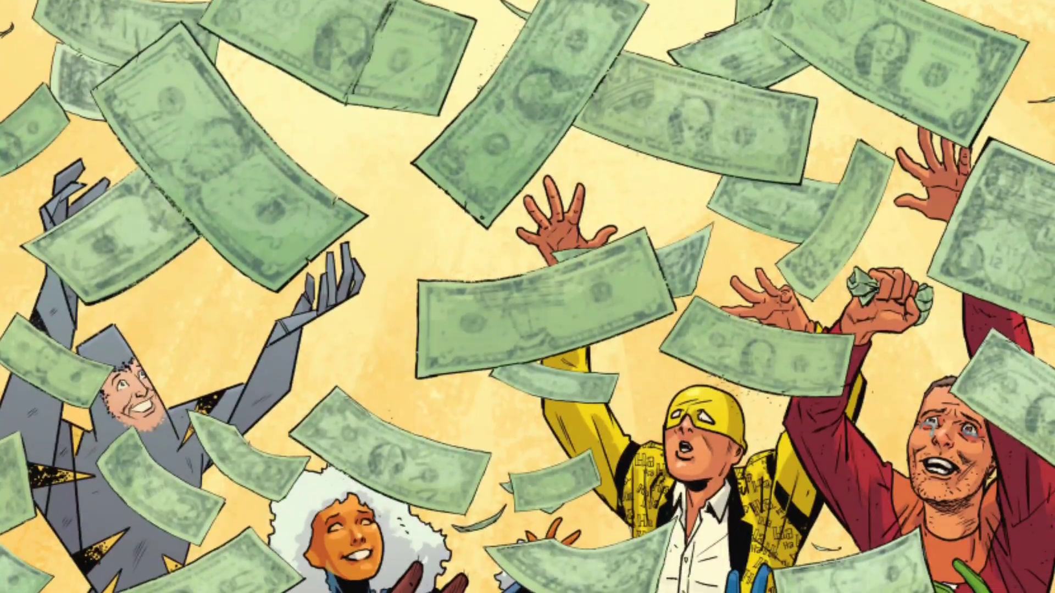